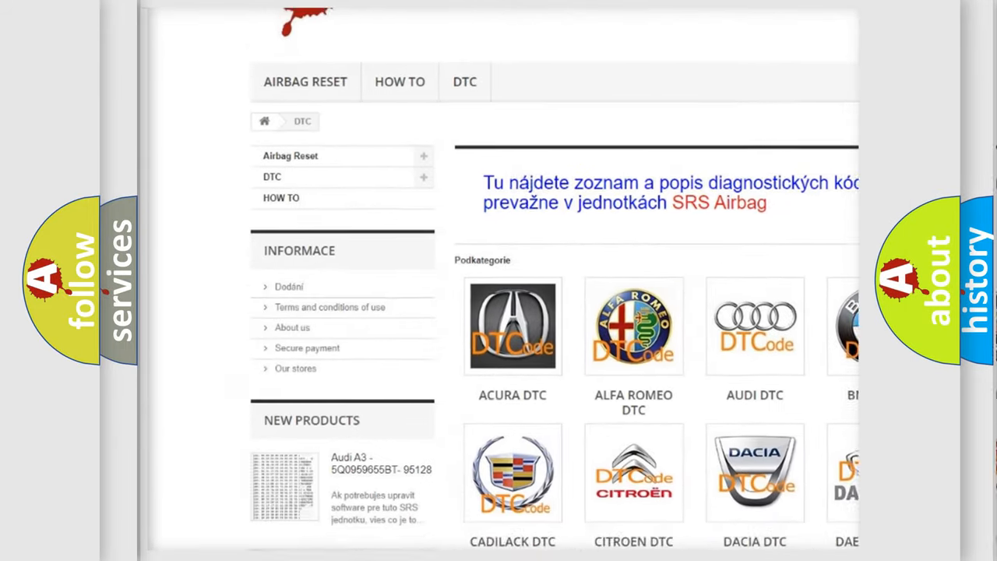
scroll("down", 3)
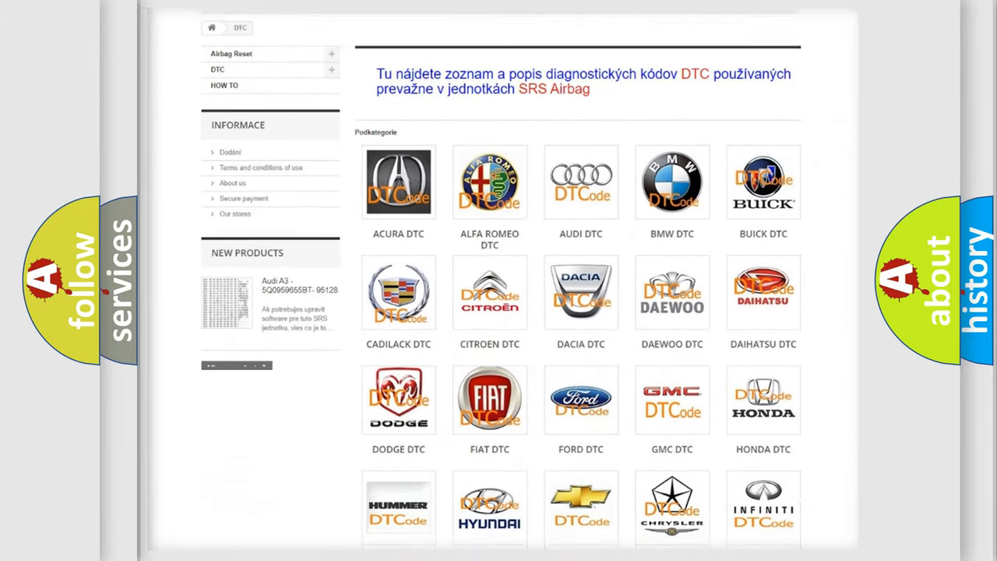
scroll("down", 3)
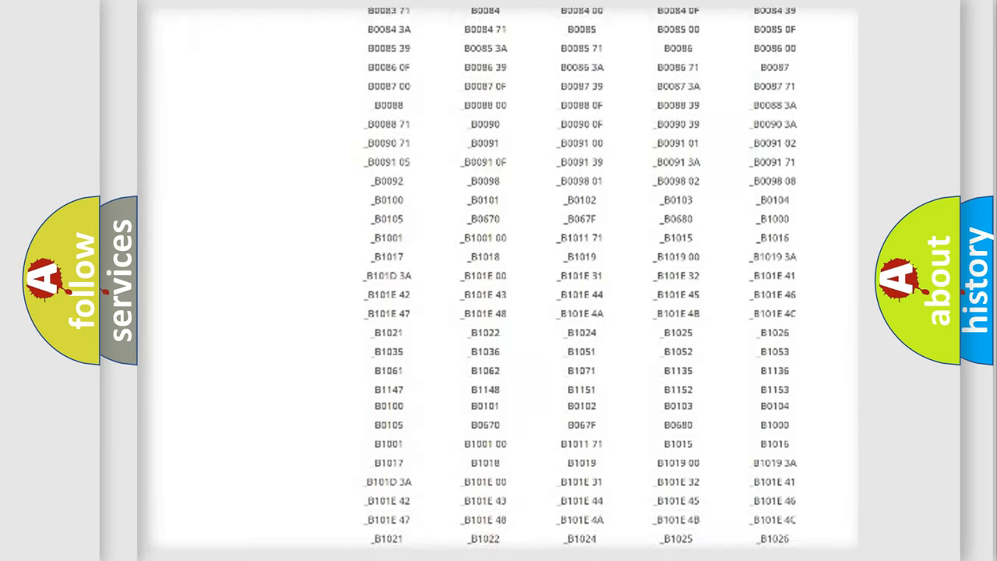
scroll("down", 3)
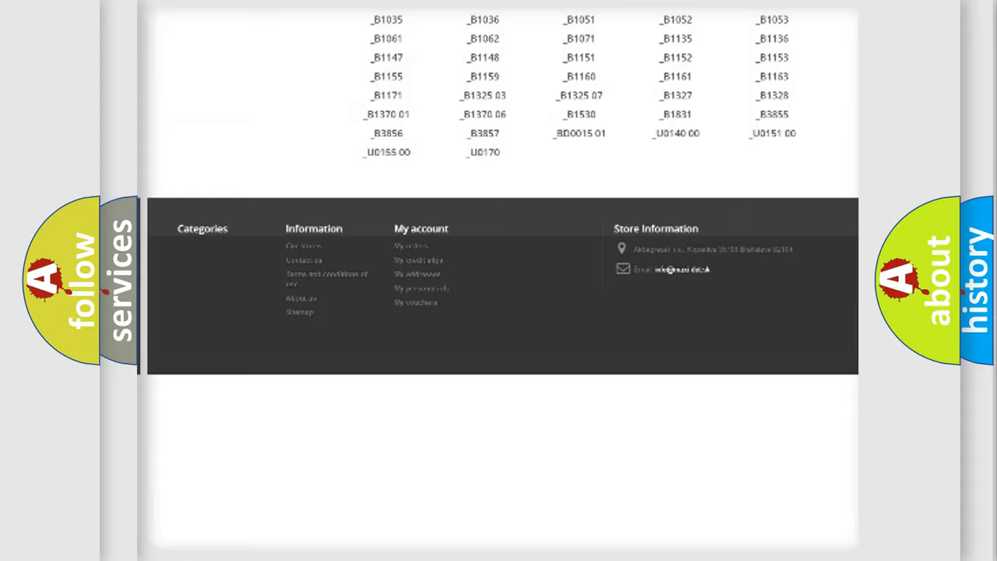